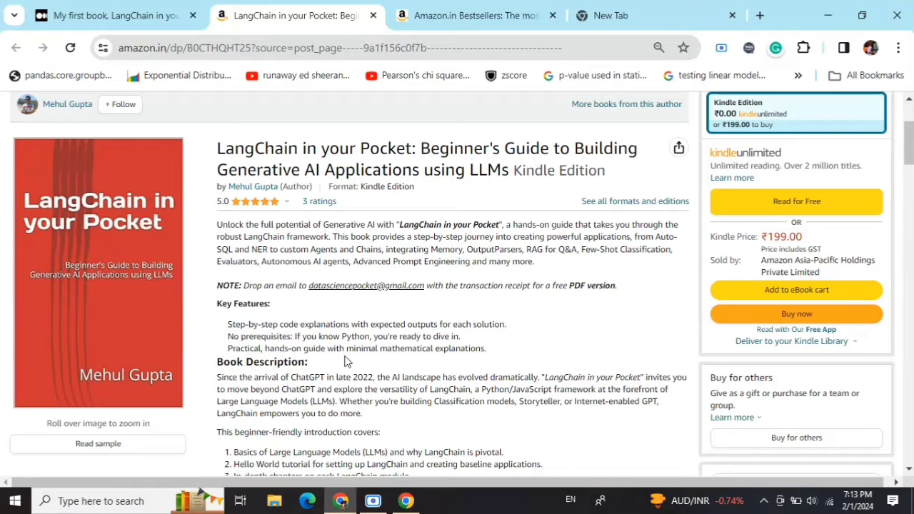
Switch to the Amazon.in Bestsellers tab listing introductory programming books.
{"action": "left_click", "coordinate": [471, 15]}
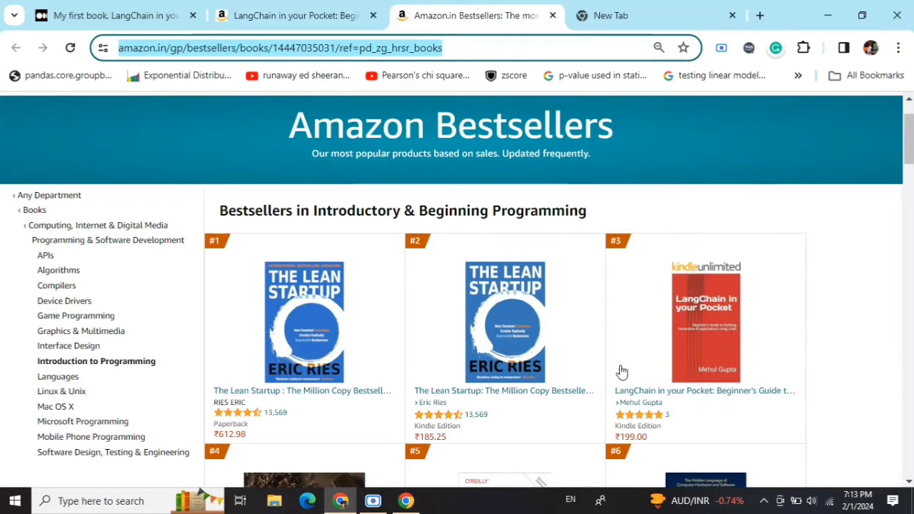
{"action": "mouse_move", "coordinate": [764, 237]}
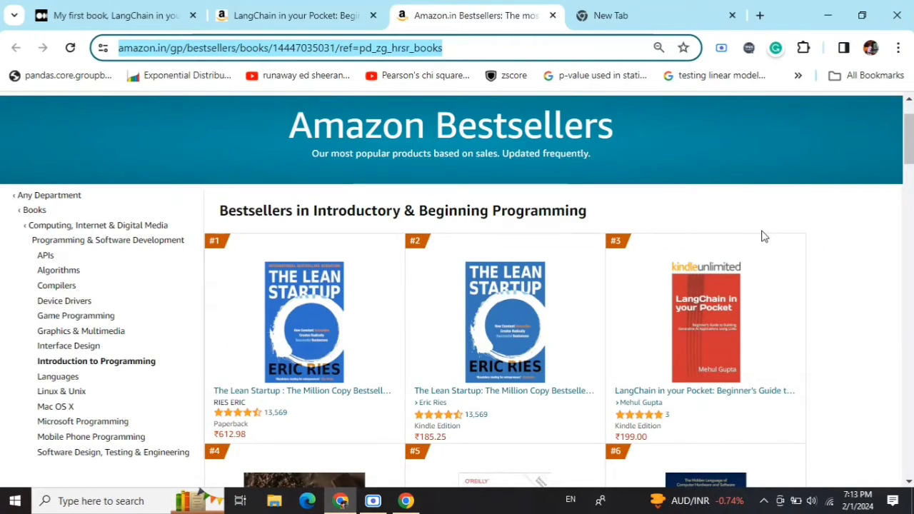
{"action": "mouse_move", "coordinate": [683, 195]}
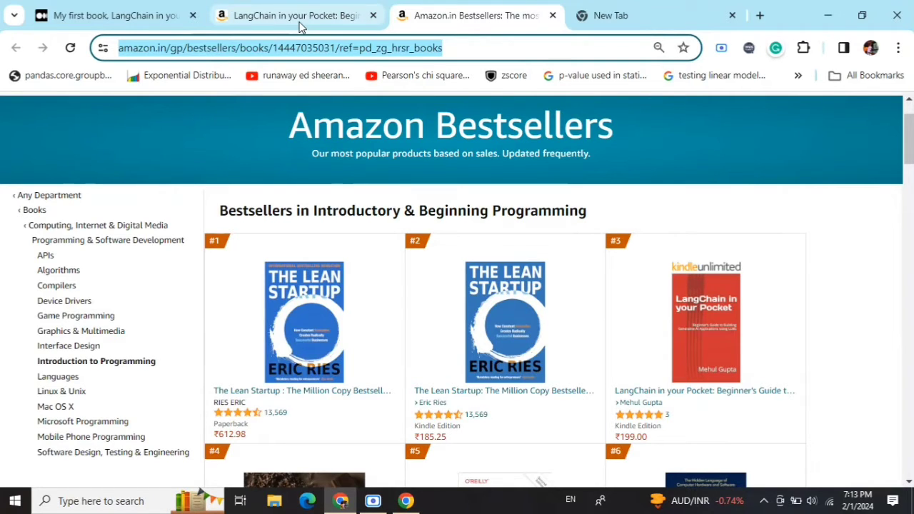
{"action": "mouse_move", "coordinate": [293, 14]}
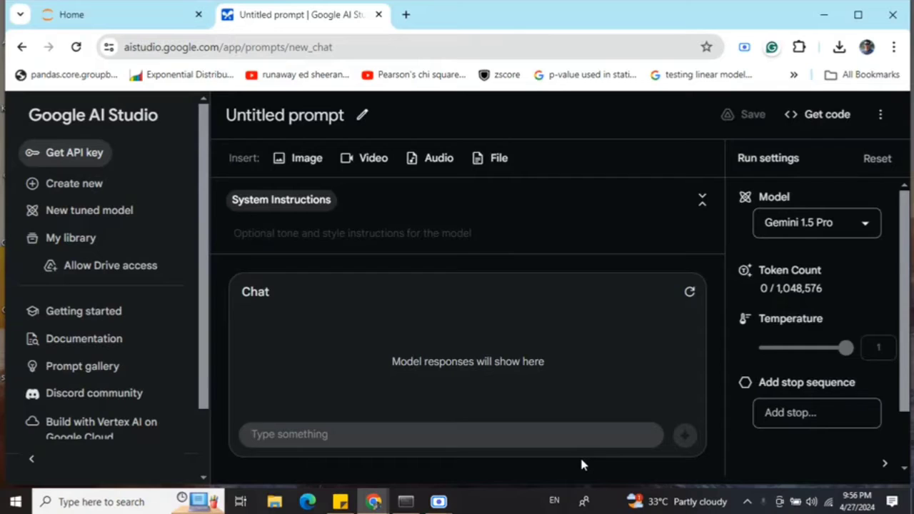
{"action": "left_click", "coordinate": [450, 434]}
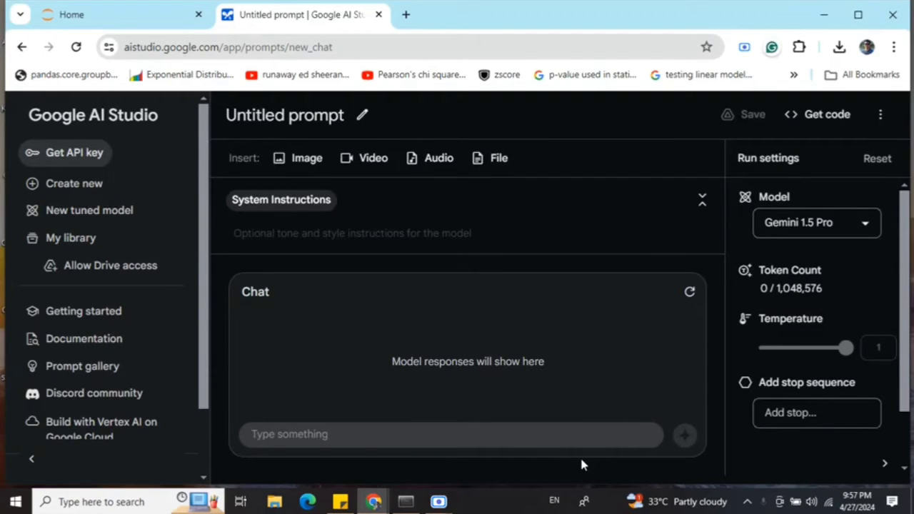
{"action": "left_click", "coordinate": [449, 434]}
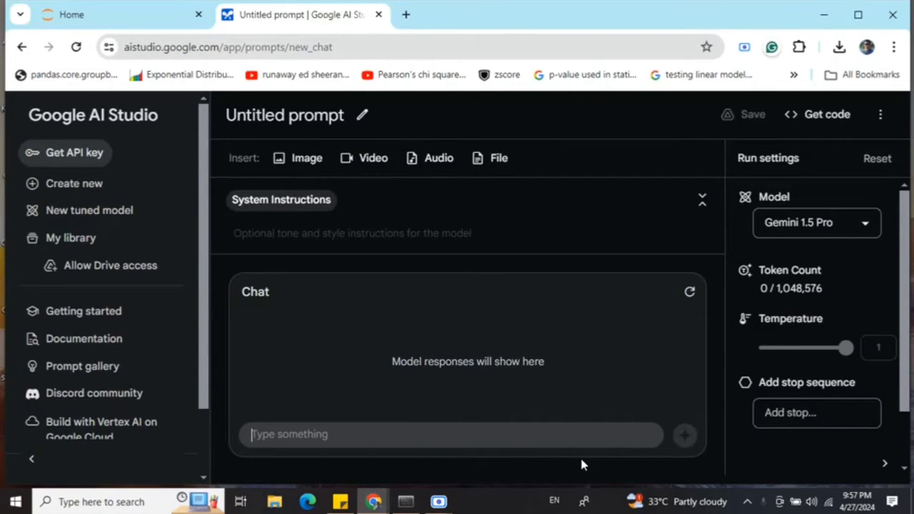
{"action": "mouse_move", "coordinate": [819, 438]}
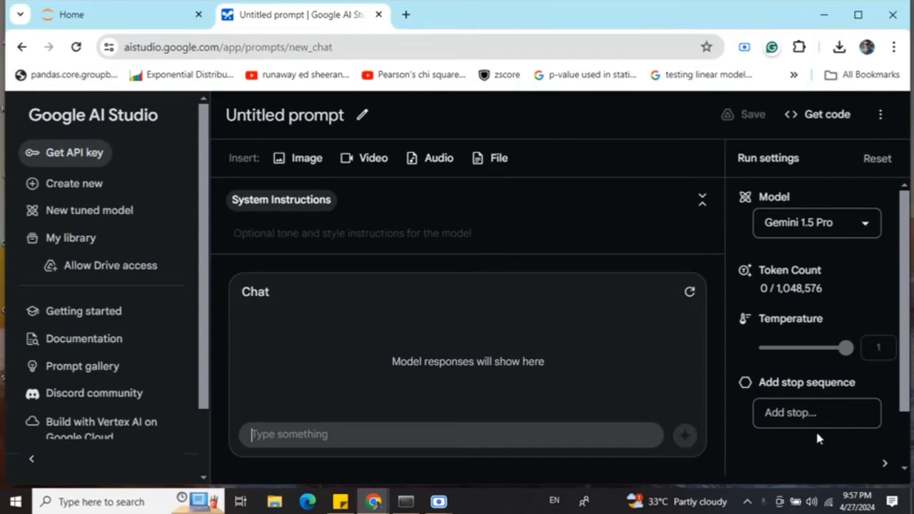
{"action": "mouse_move", "coordinate": [91, 171]}
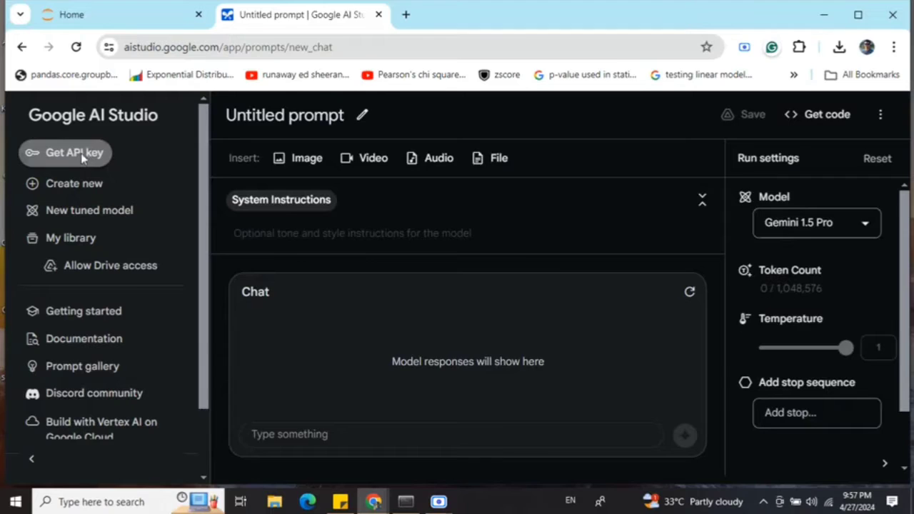
{"action": "left_click", "coordinate": [64, 151]}
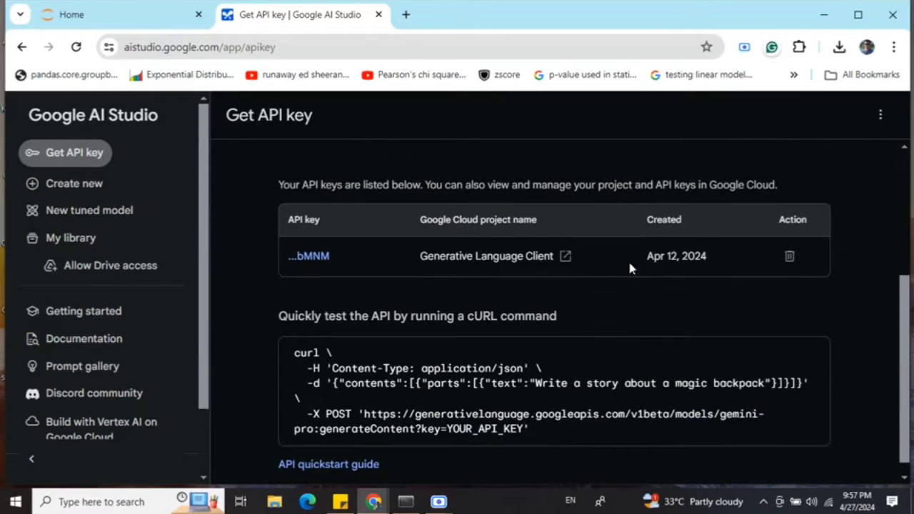
{"action": "mouse_move", "coordinate": [320, 274]}
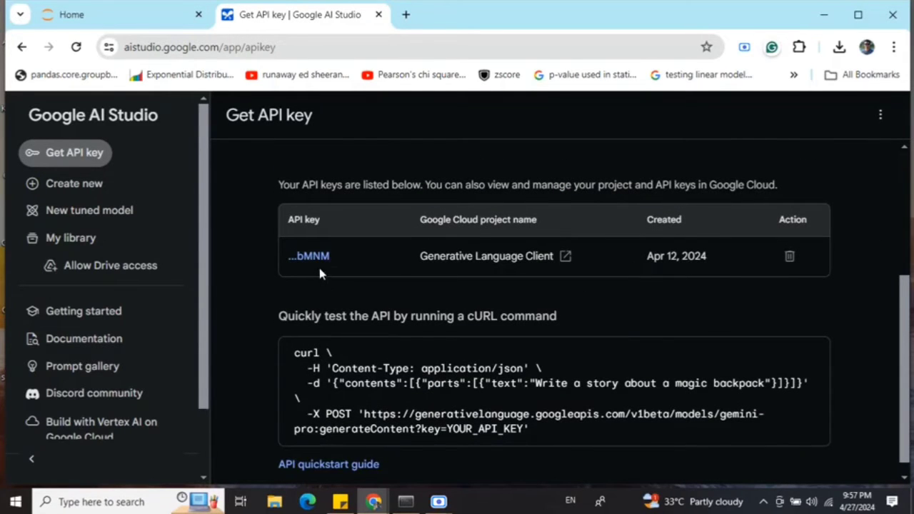
{"action": "mouse_move", "coordinate": [400, 292]}
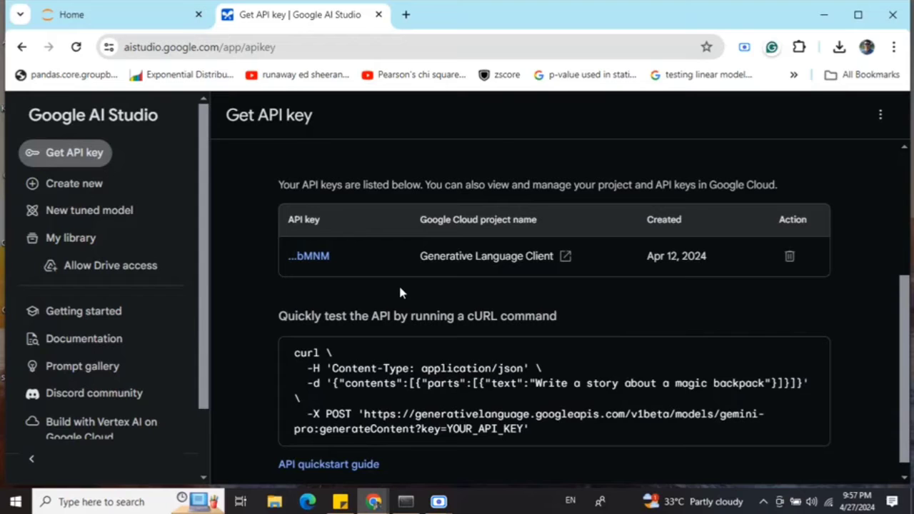
{"action": "scroll", "scroll_direction": "up", "scroll_amount": 3}
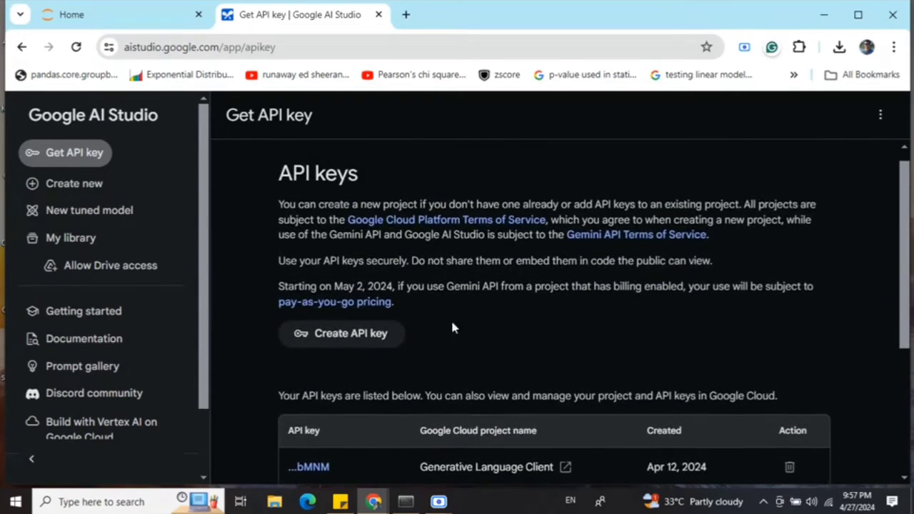
{"action": "mouse_move", "coordinate": [341, 334]}
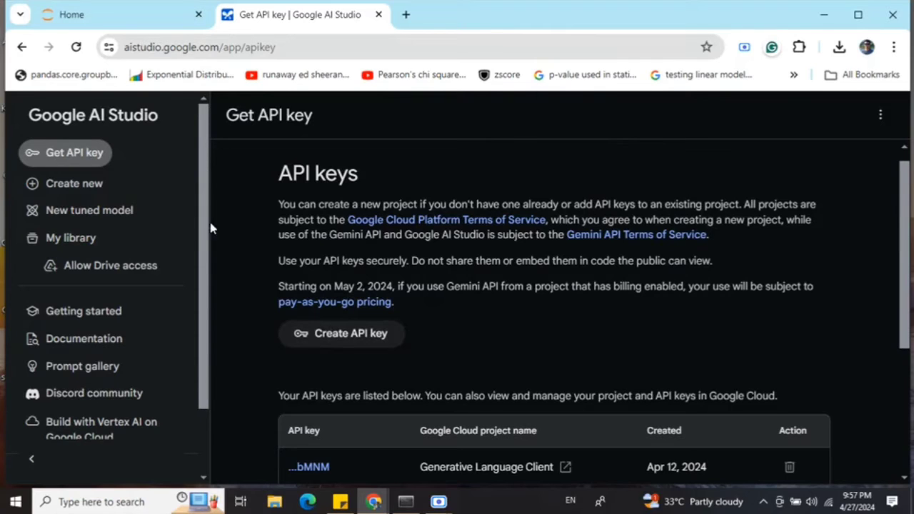
{"action": "left_click", "coordinate": [73, 183]}
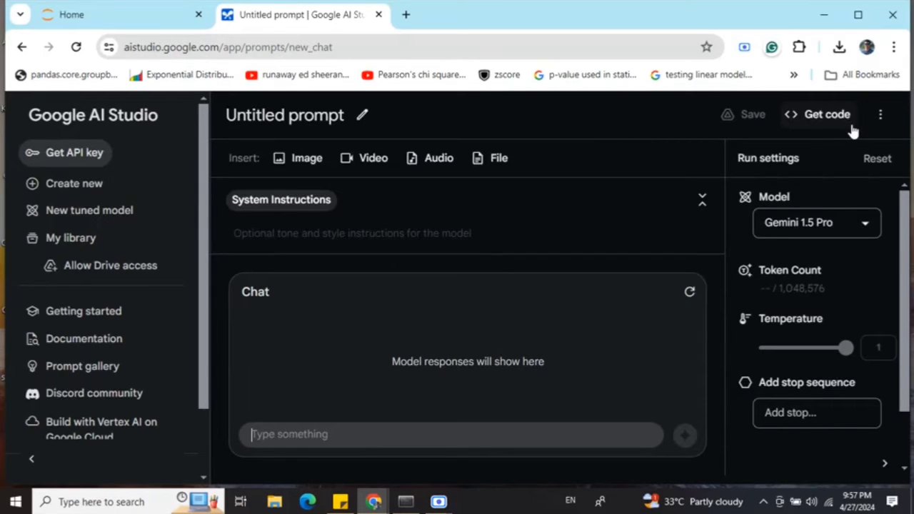
{"action": "mouse_move", "coordinate": [842, 126]}
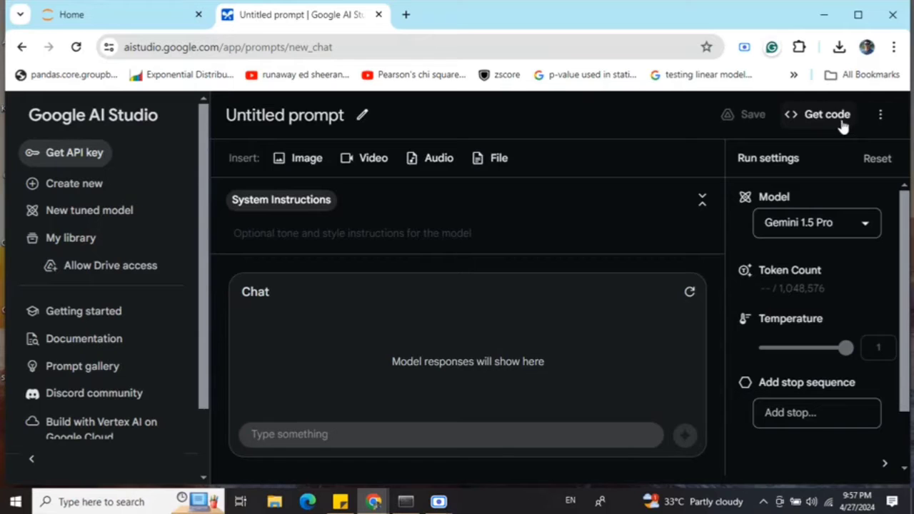
Bring up the 'Get code' dialog with the Python sample for calling the Gemini API.
{"action": "left_click", "coordinate": [826, 115]}
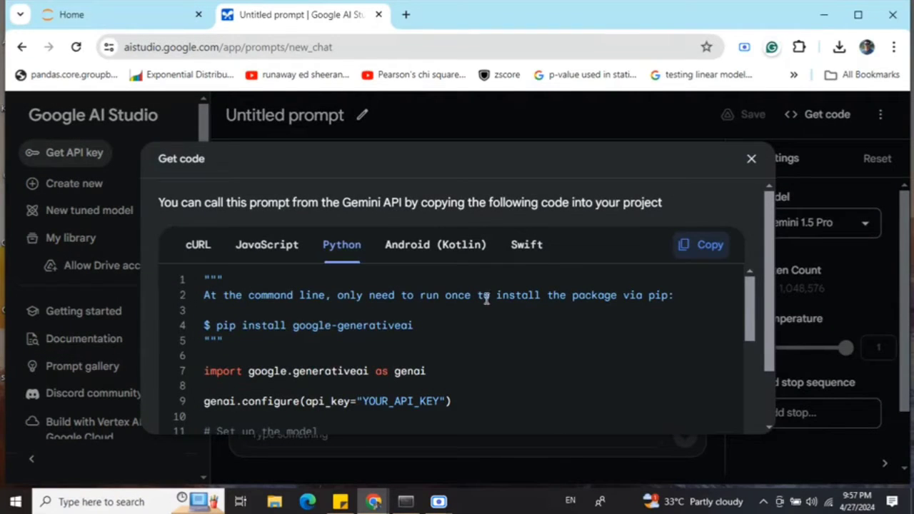
{"action": "left_click", "coordinate": [751, 158]}
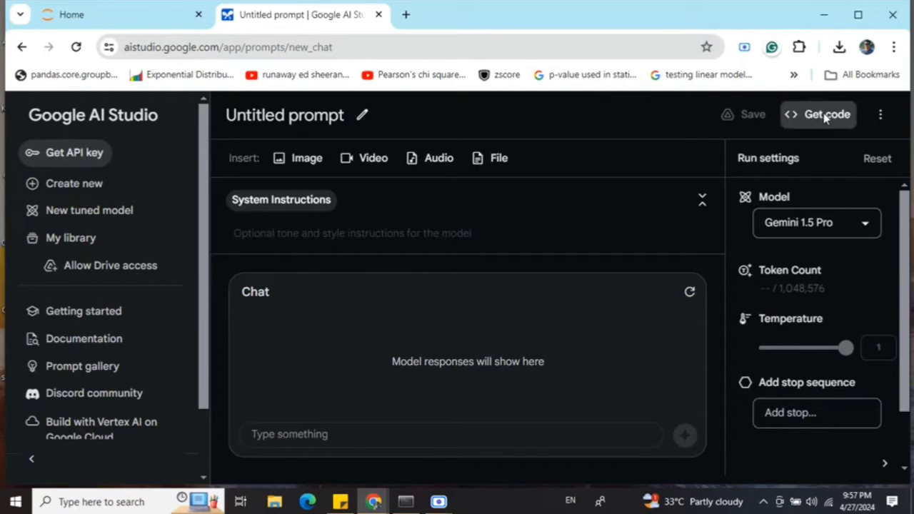
{"action": "left_click", "coordinate": [818, 114]}
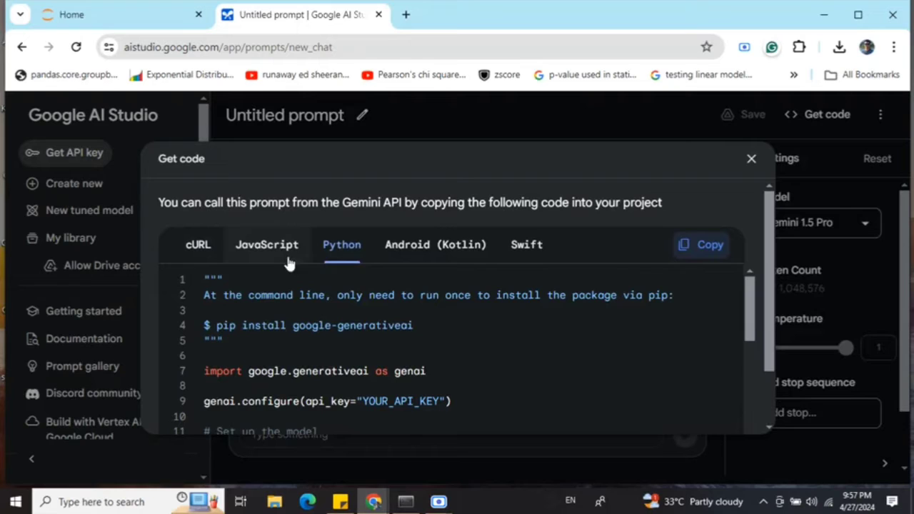
{"action": "mouse_move", "coordinate": [428, 277]}
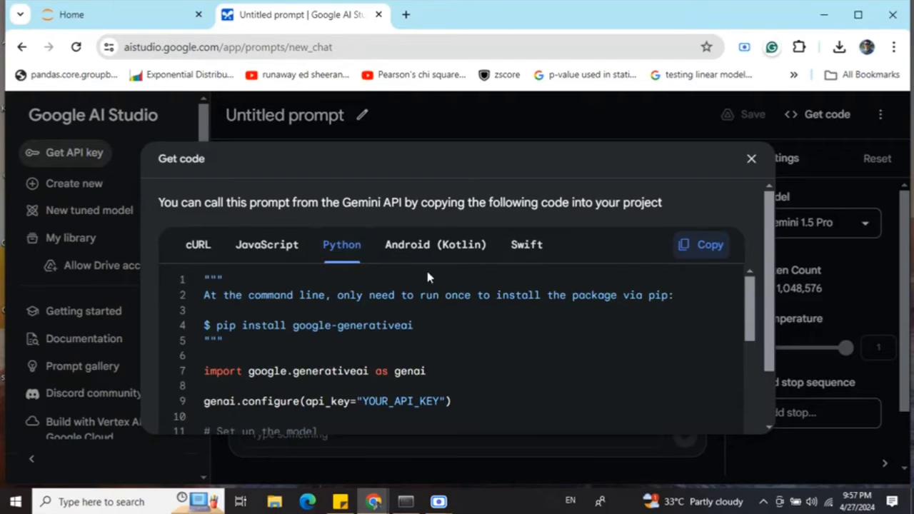
{"action": "mouse_move", "coordinate": [432, 314]}
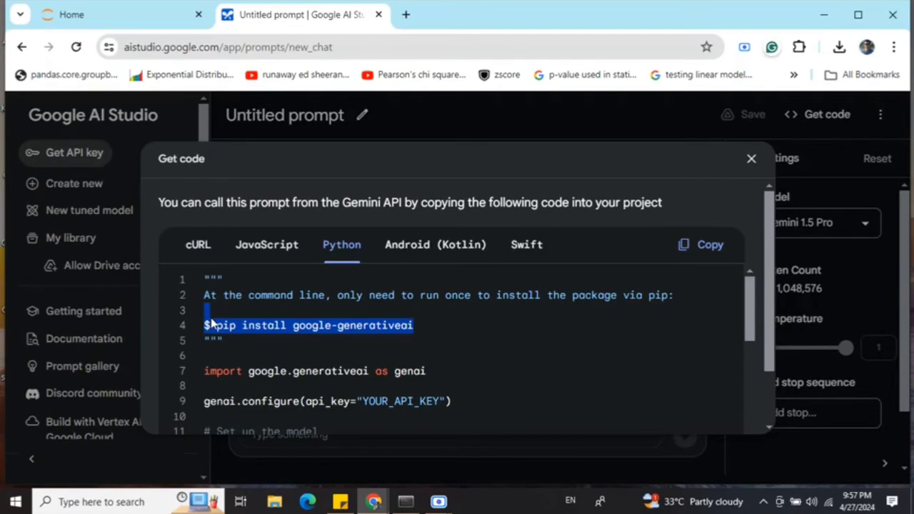
Scroll through the Python sample to the chat calls and select the genai.GenerativeModel('gemini-1.5-pro-latest') lines.
{"action": "scroll", "scroll_direction": "down", "scroll_amount": 3}
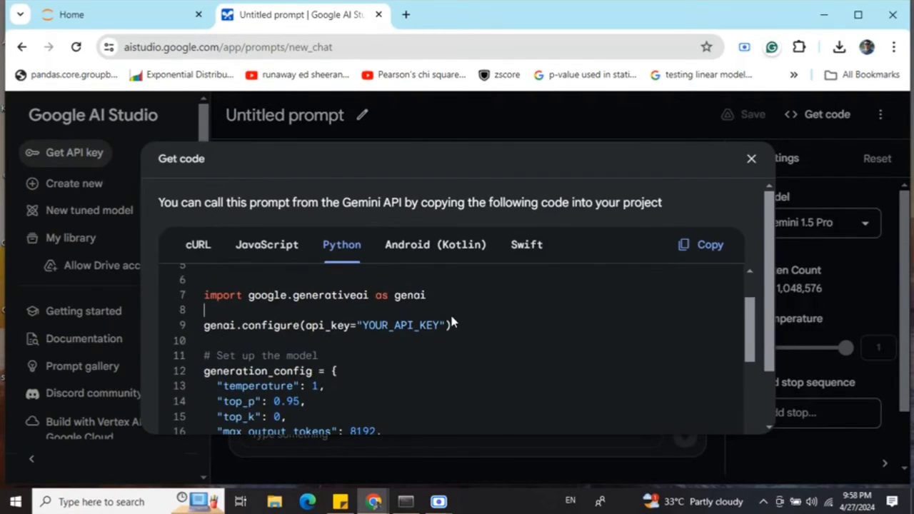
{"action": "mouse_move", "coordinate": [229, 307]}
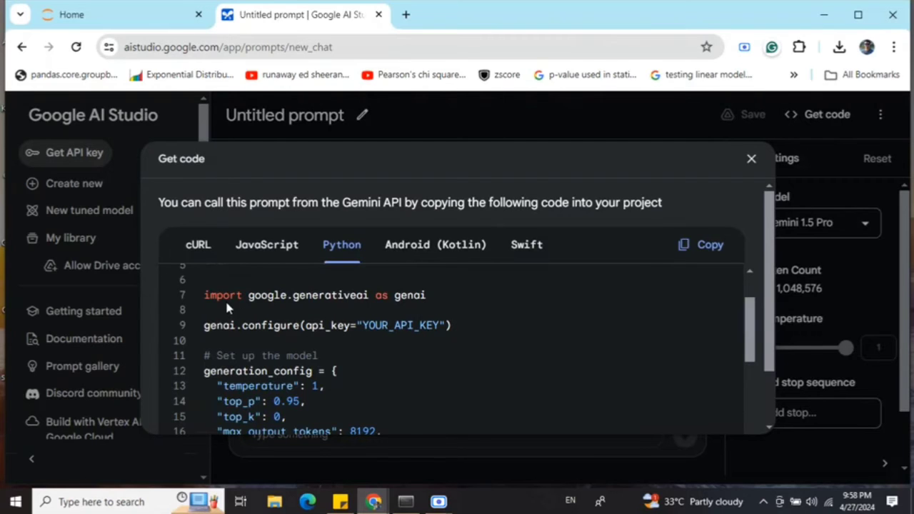
{"action": "scroll", "scroll_direction": "down", "scroll_amount": 3}
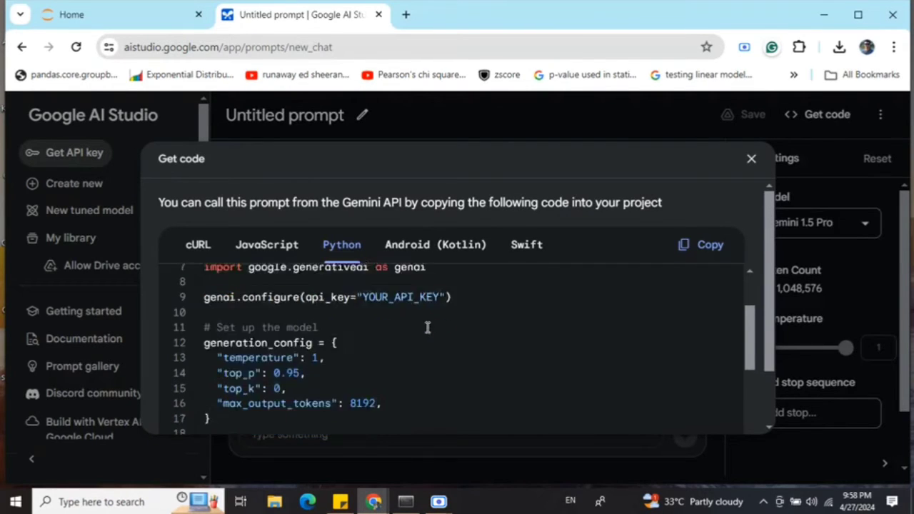
{"action": "scroll", "scroll_direction": "down", "scroll_amount": 3}
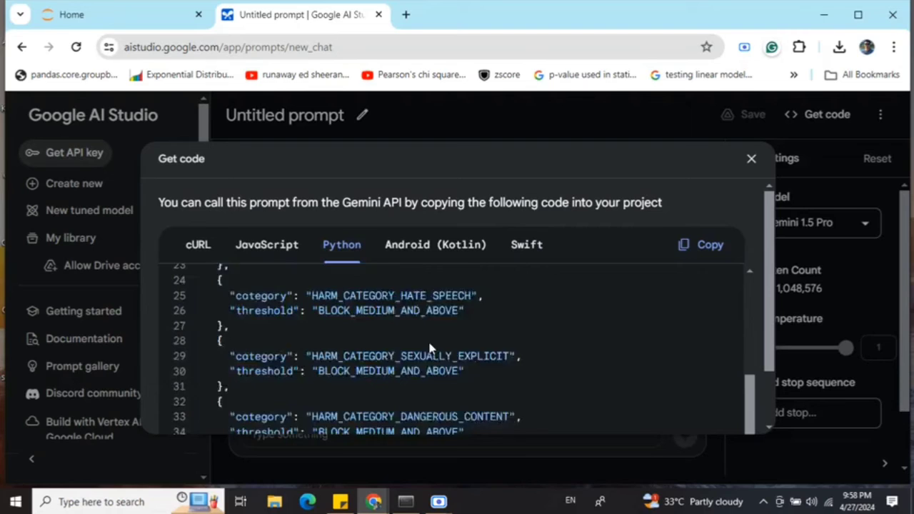
{"action": "scroll", "scroll_direction": "down", "scroll_amount": 3}
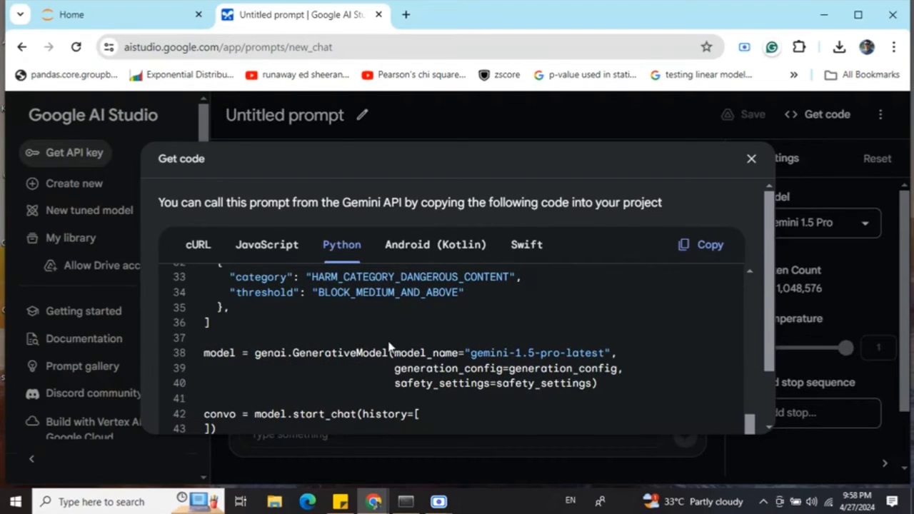
{"action": "double_click", "coordinate": [283, 352]}
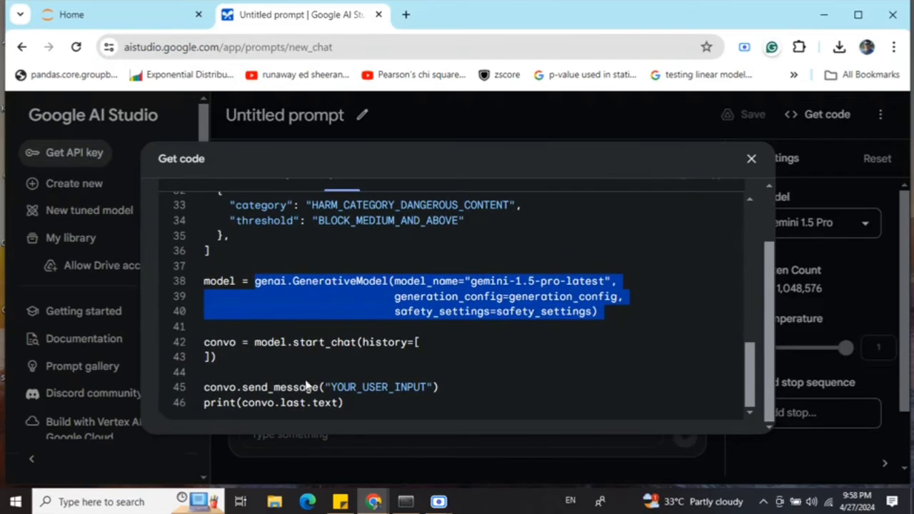
{"action": "mouse_move", "coordinate": [349, 406]}
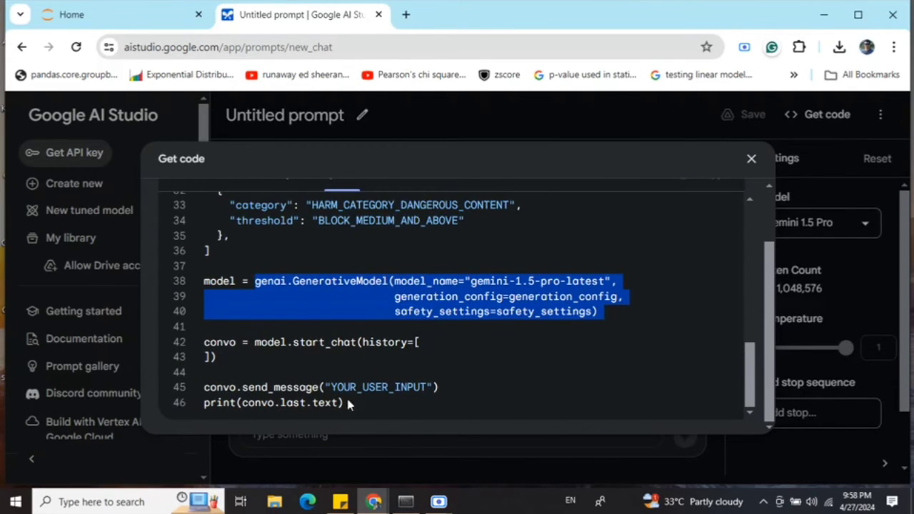
{"action": "left_click", "coordinate": [751, 158]}
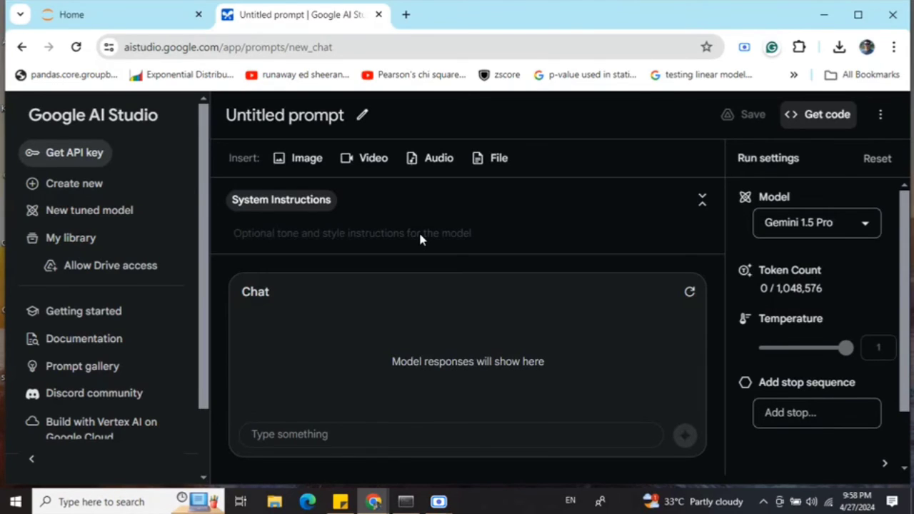
{"action": "mouse_move", "coordinate": [862, 329]}
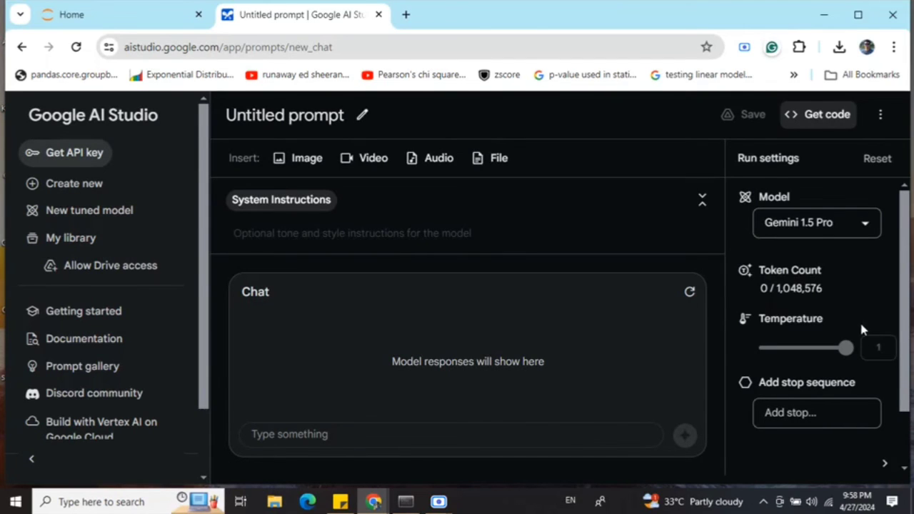
{"action": "mouse_move", "coordinate": [856, 312]}
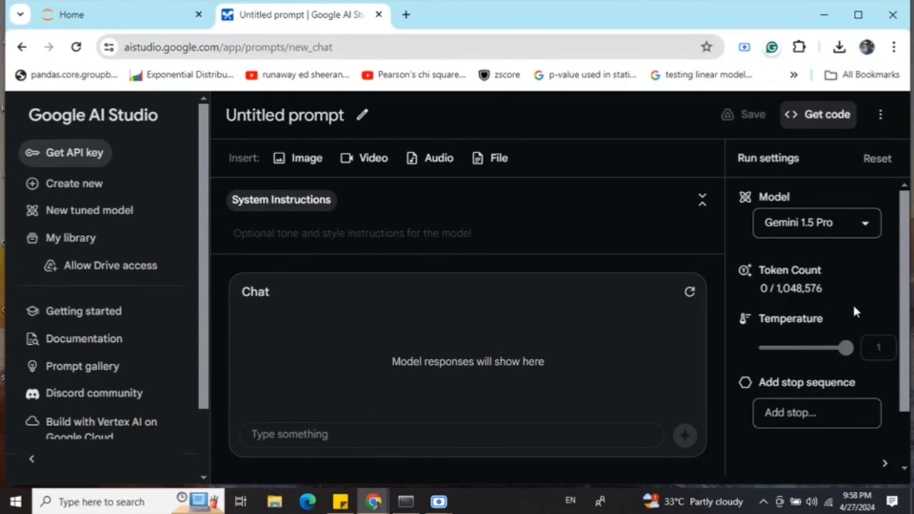
{"action": "mouse_move", "coordinate": [845, 350]}
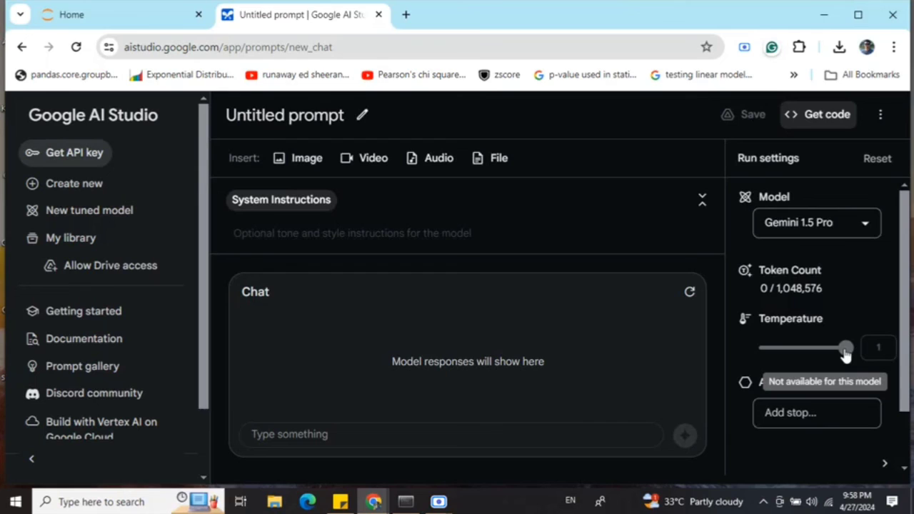
{"action": "mouse_move", "coordinate": [794, 274]}
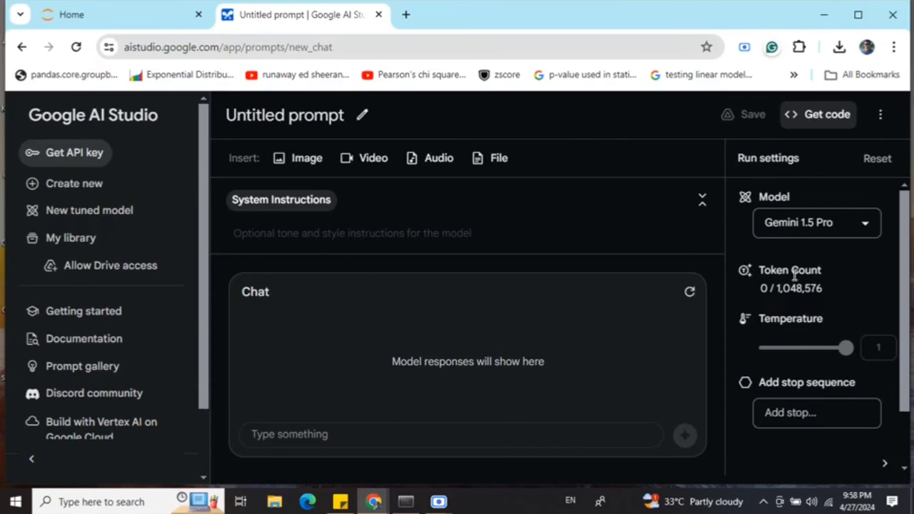
{"action": "mouse_move", "coordinate": [36, 220]}
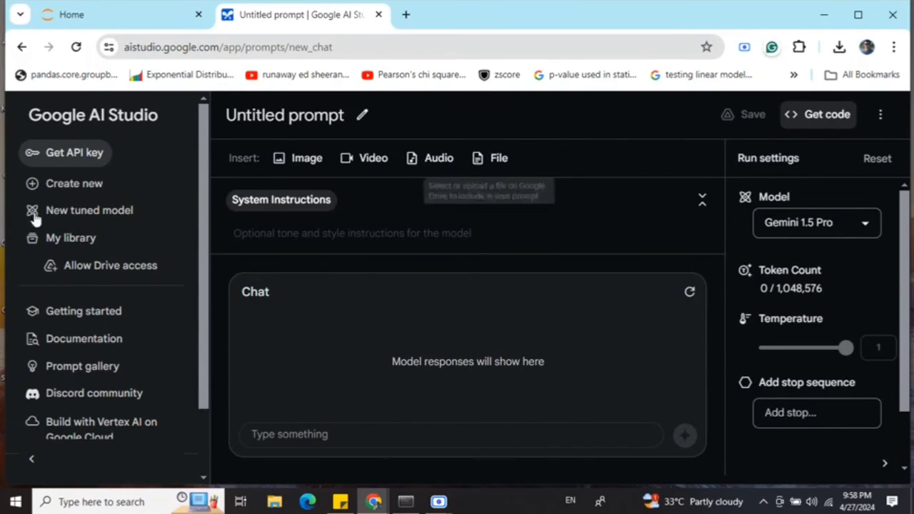
{"action": "mouse_move", "coordinate": [89, 210]}
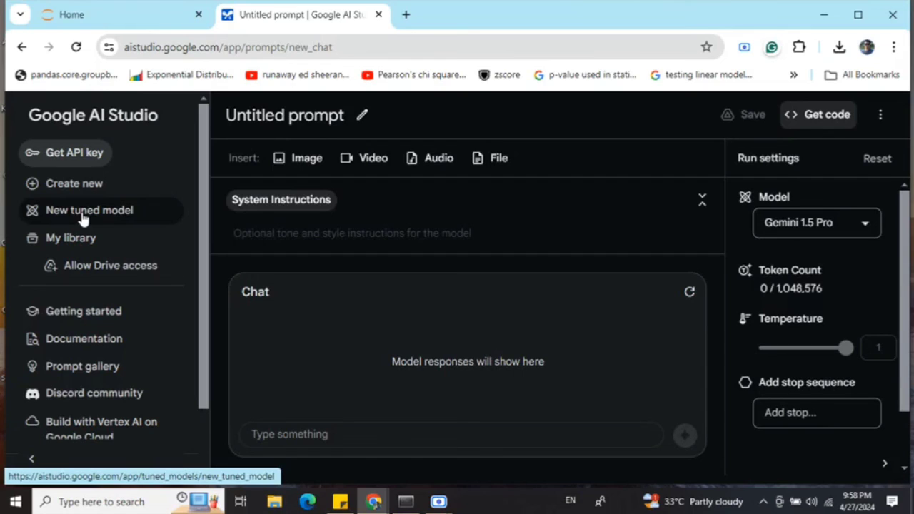
{"action": "left_click", "coordinate": [450, 434]}
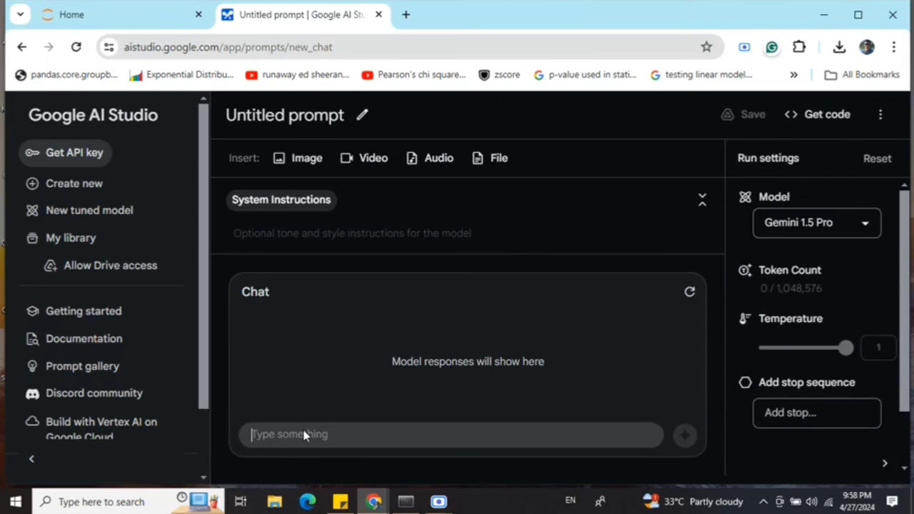